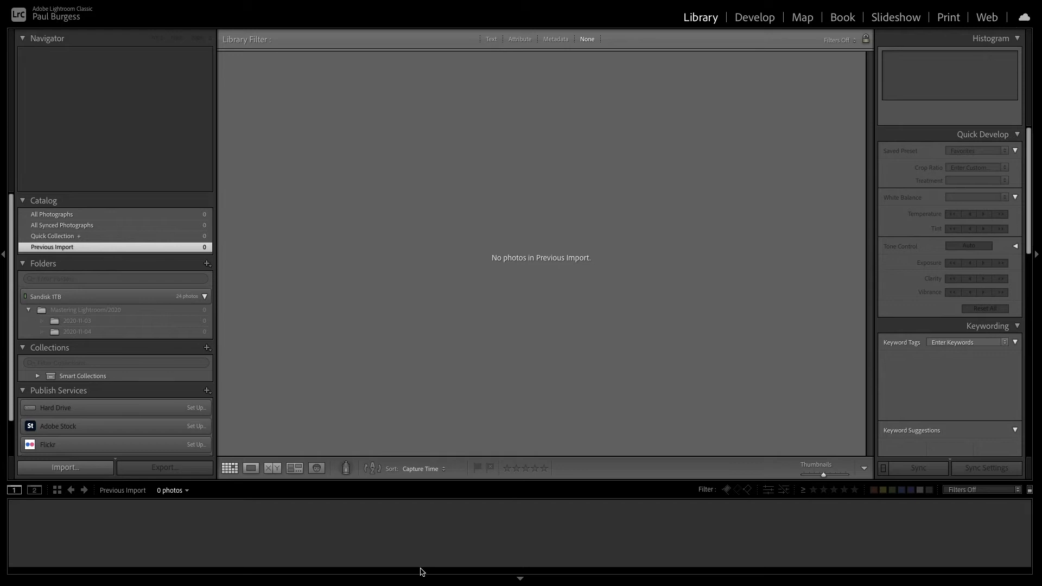
pyautogui.moveTo(319, 579)
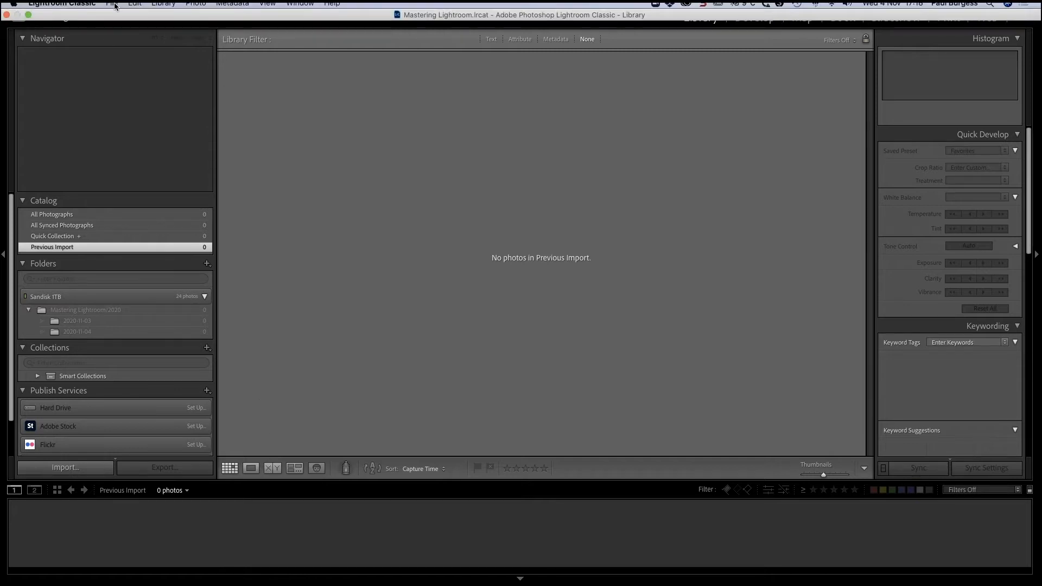
# Open the Import dialog from File > Import Photos and Video, showing the card's 112 DCIM photos.
pyautogui.click(112, 5)
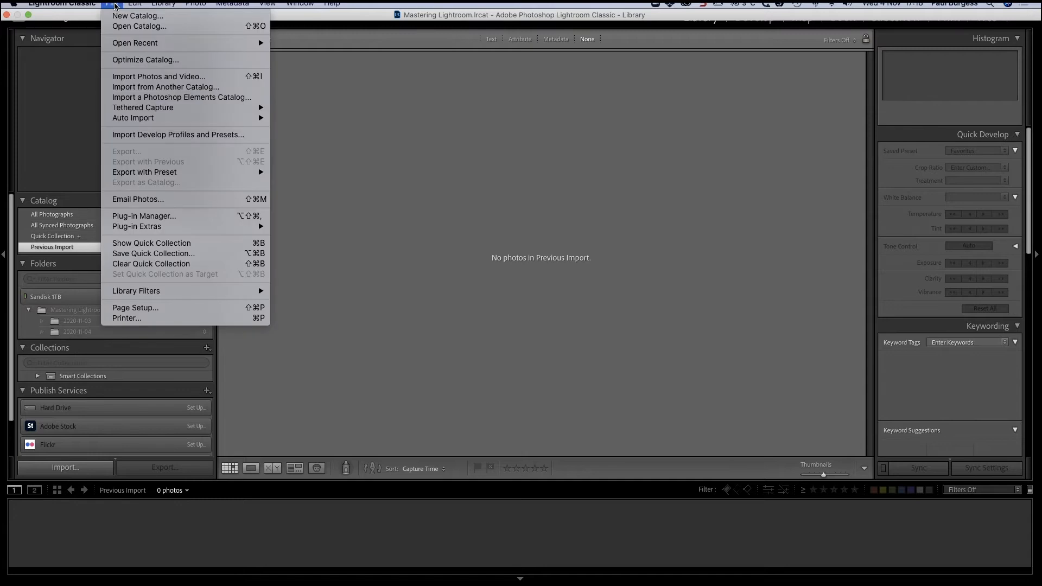
pyautogui.moveTo(158, 76)
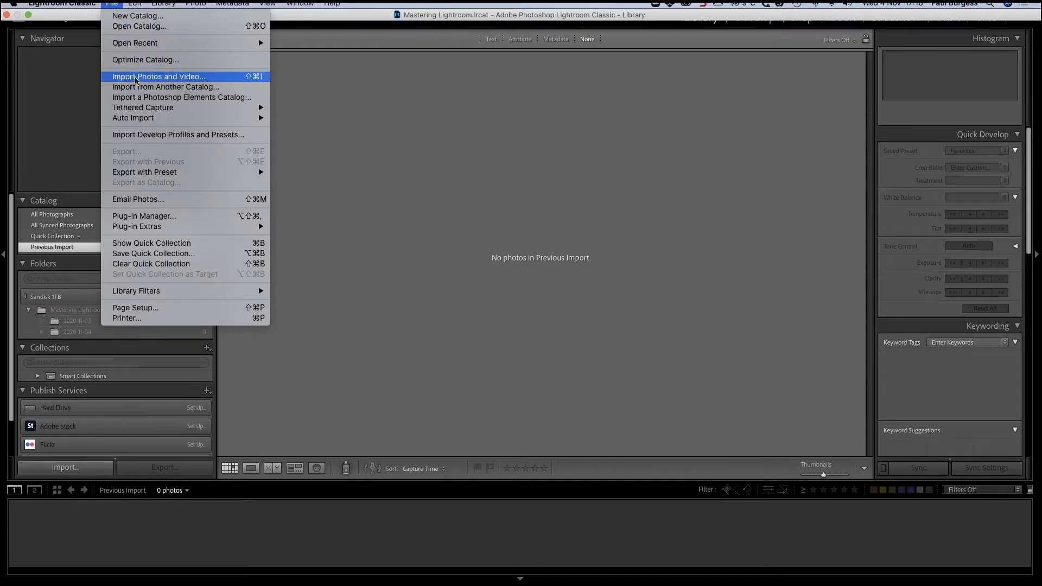
pyautogui.click(158, 76)
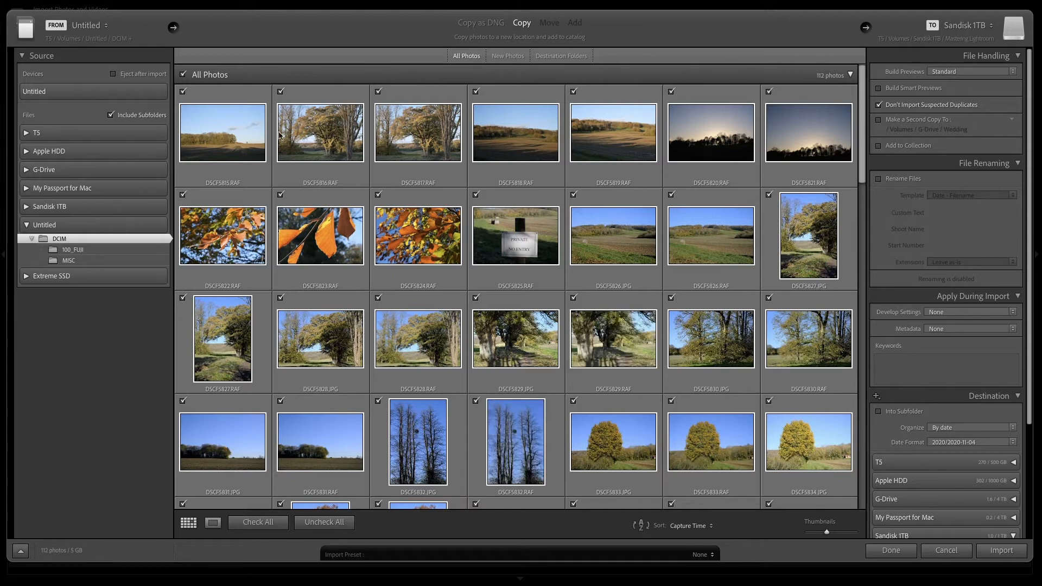
pyautogui.moveTo(319, 376)
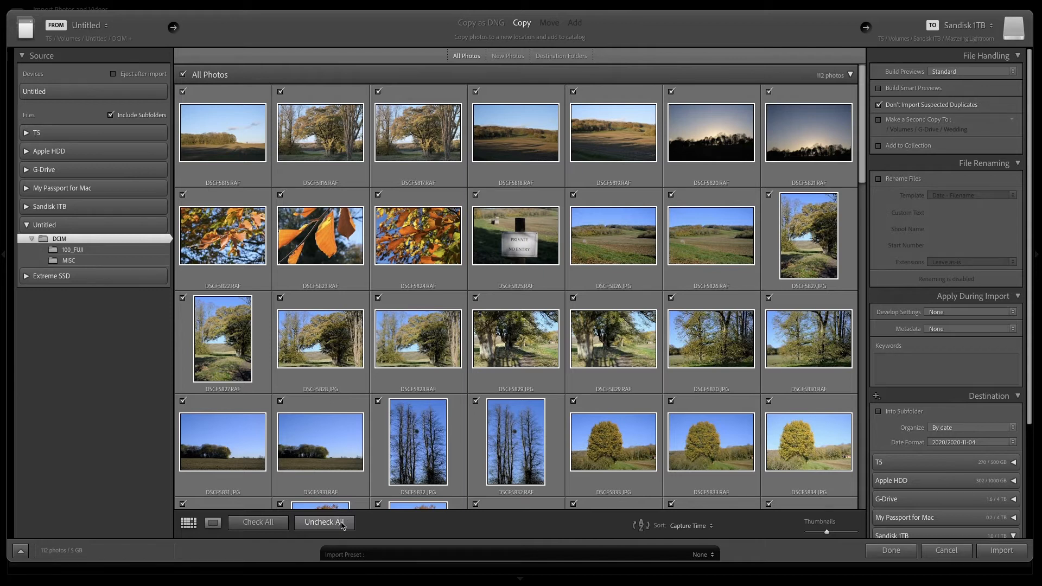
# Uncheck all 112 card photos, then check only the selected block of 28 (about 1 GB) for copying.
pyautogui.click(323, 522)
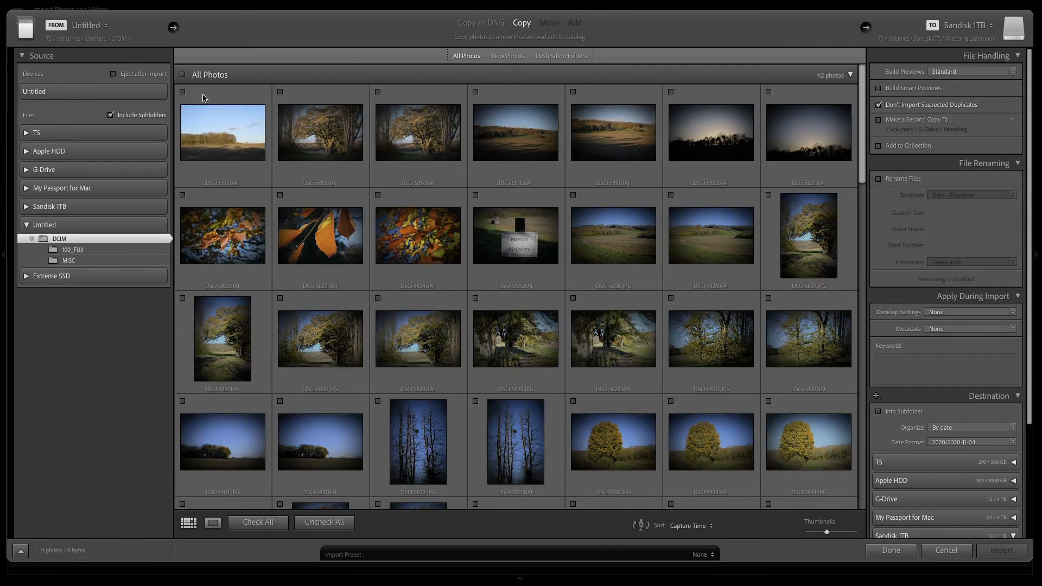
pyautogui.click(221, 131)
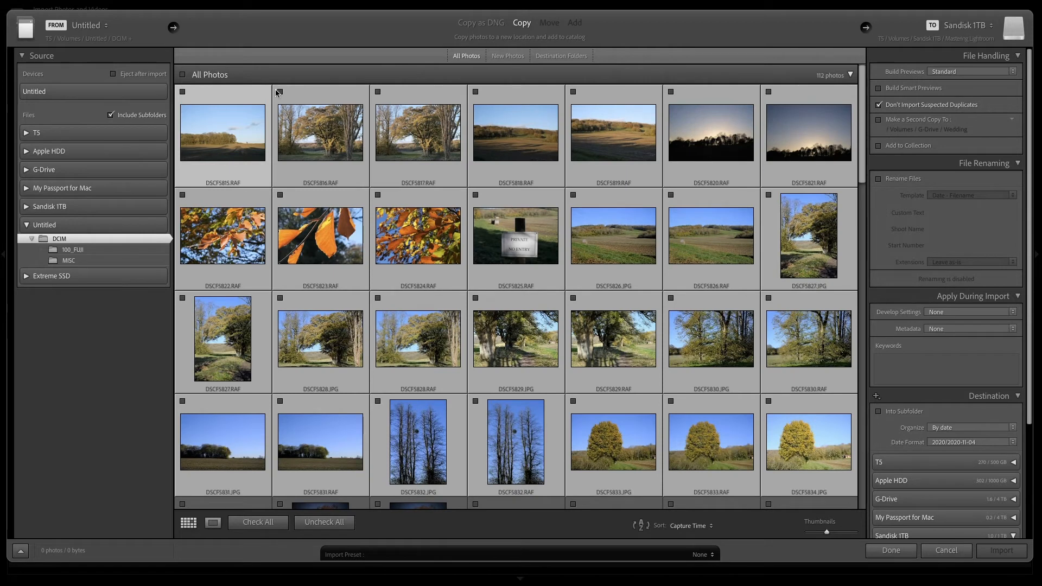
pyautogui.click(257, 522)
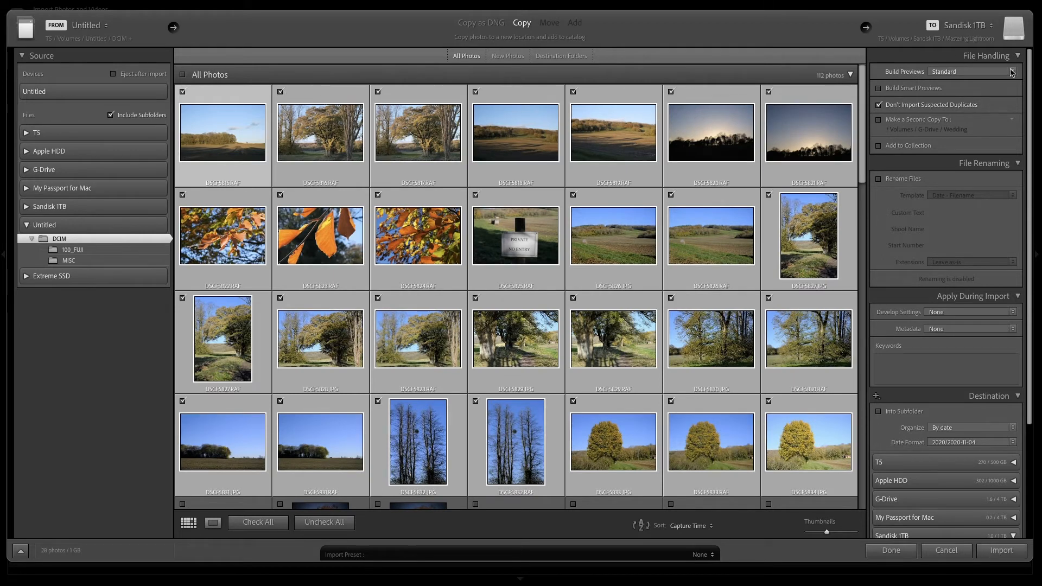
pyautogui.moveTo(941, 78)
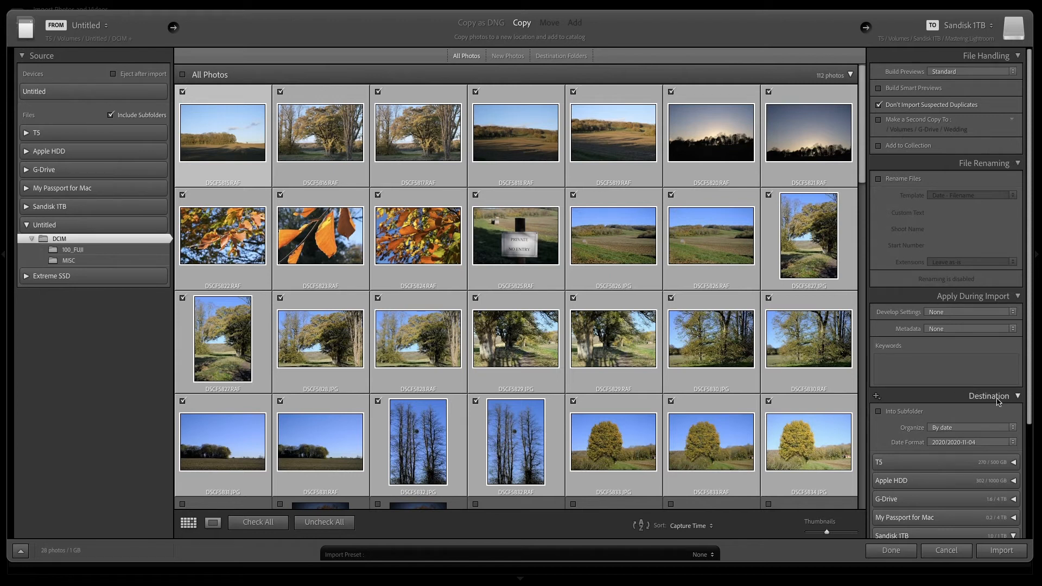
pyautogui.moveTo(935, 409)
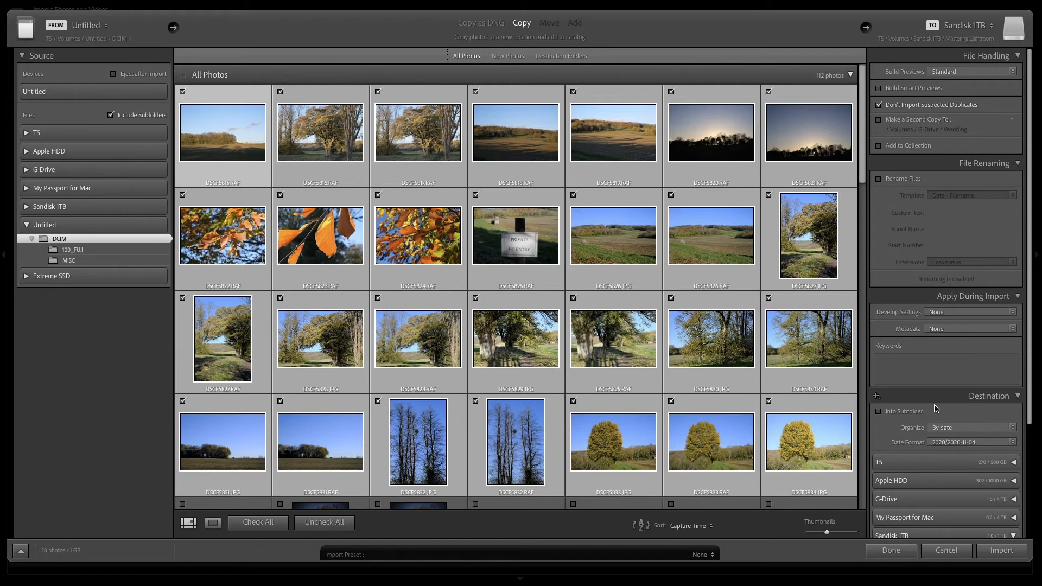
pyautogui.scroll(-3)
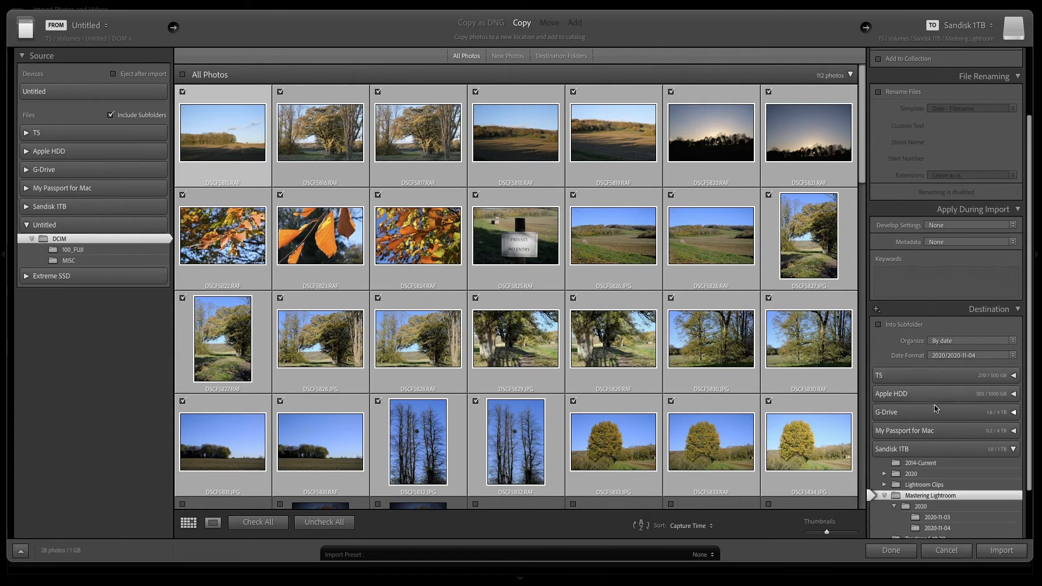
pyautogui.scroll(-3)
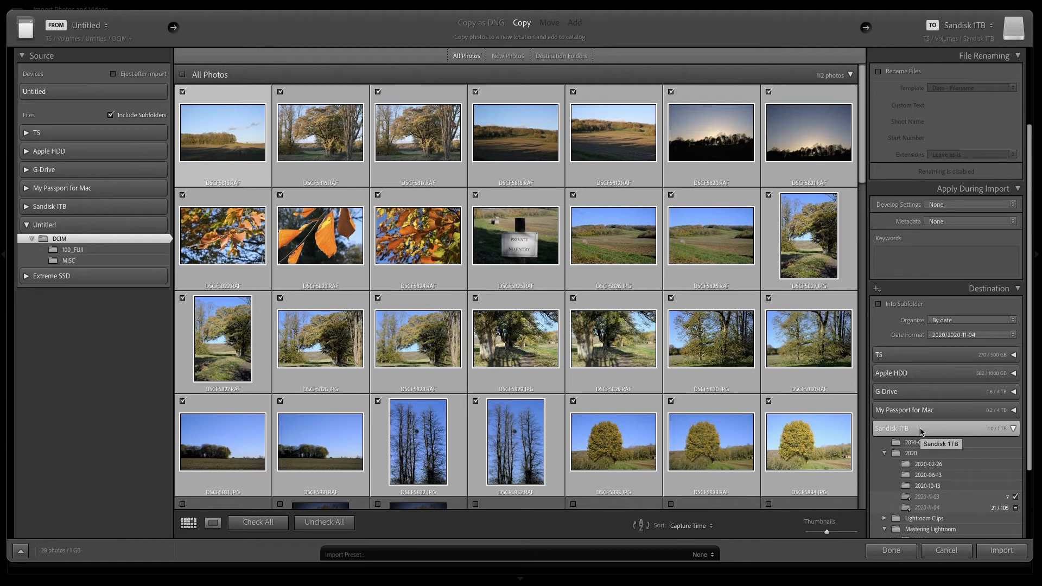
pyautogui.moveTo(968, 510)
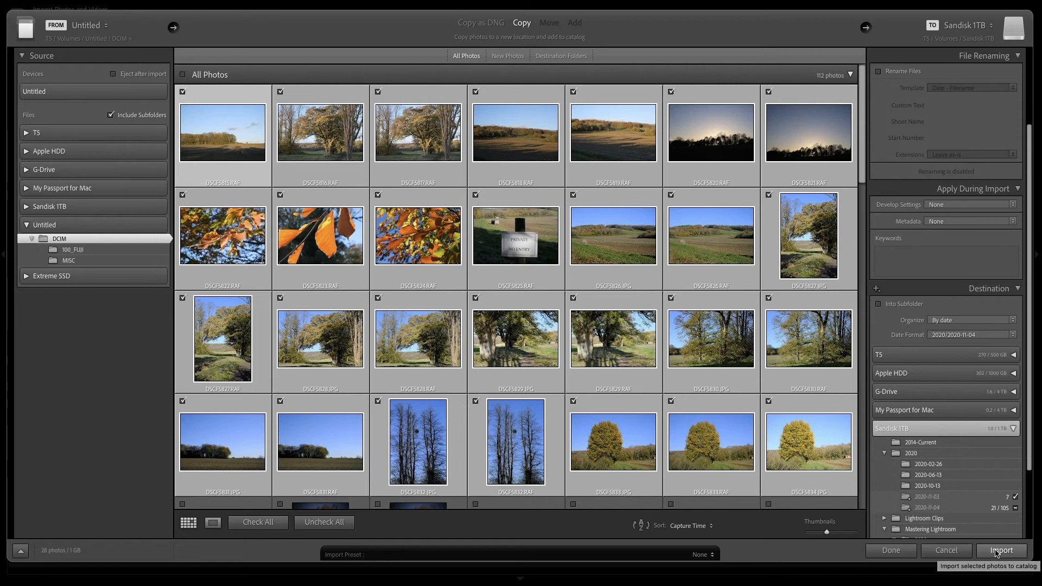
# Import the 28 checked photos into the catalog, copied to dated 2020 folders on Sandisk 1TB.
pyautogui.click(999, 550)
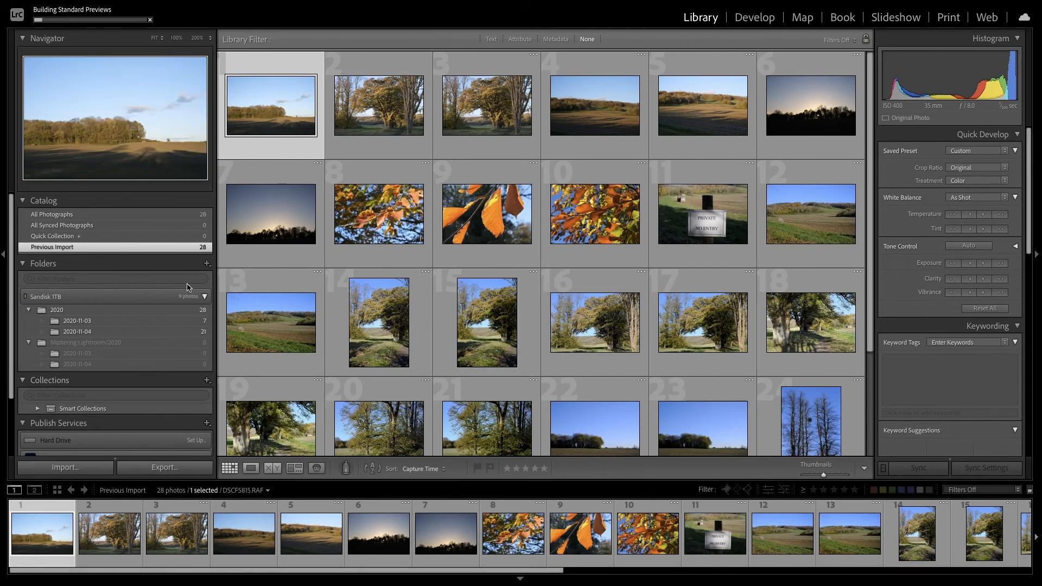
# Browse the 7-photo 2020-11-03 folder, then settle on the 21 photos in 2020-11-04.
pyautogui.scroll(-3)
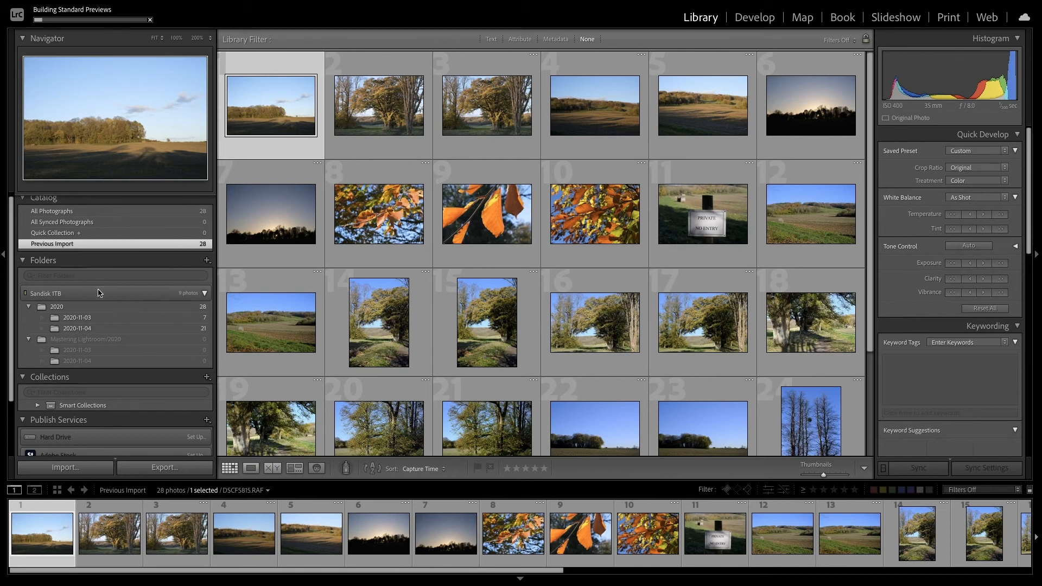
pyautogui.moveTo(109, 337)
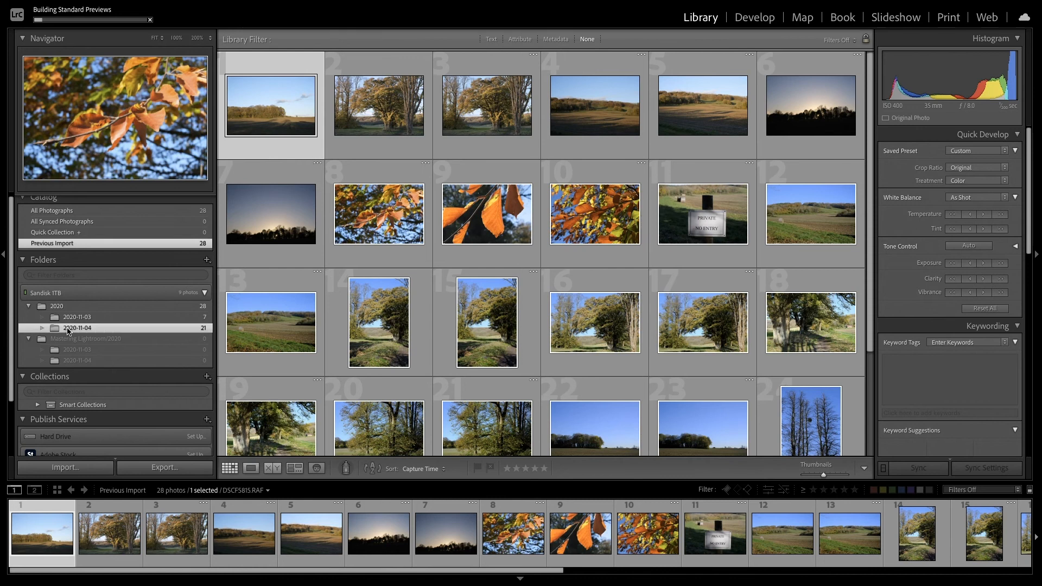
pyautogui.click(78, 328)
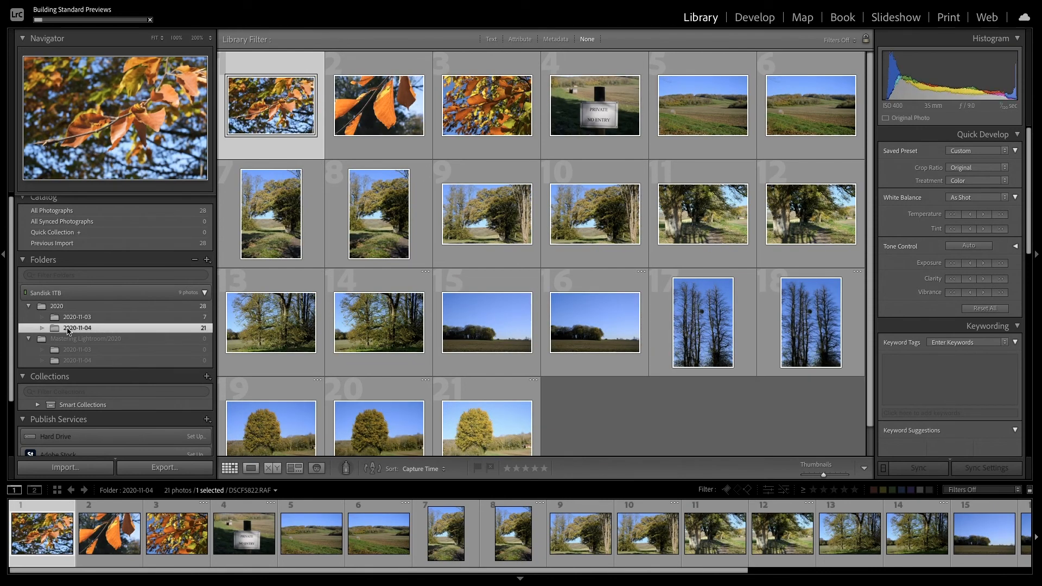
pyautogui.click(78, 317)
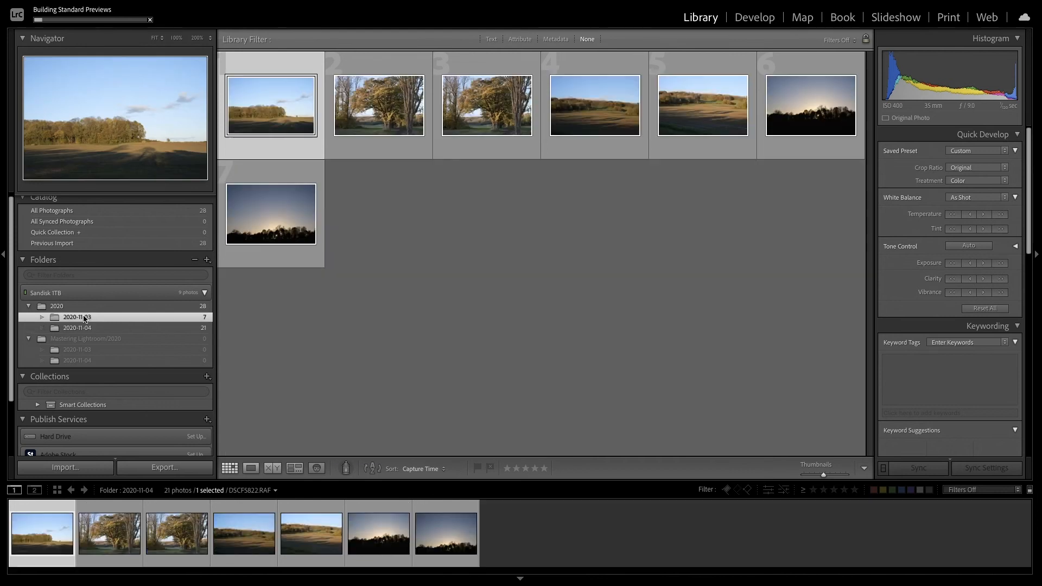
pyautogui.click(76, 317)
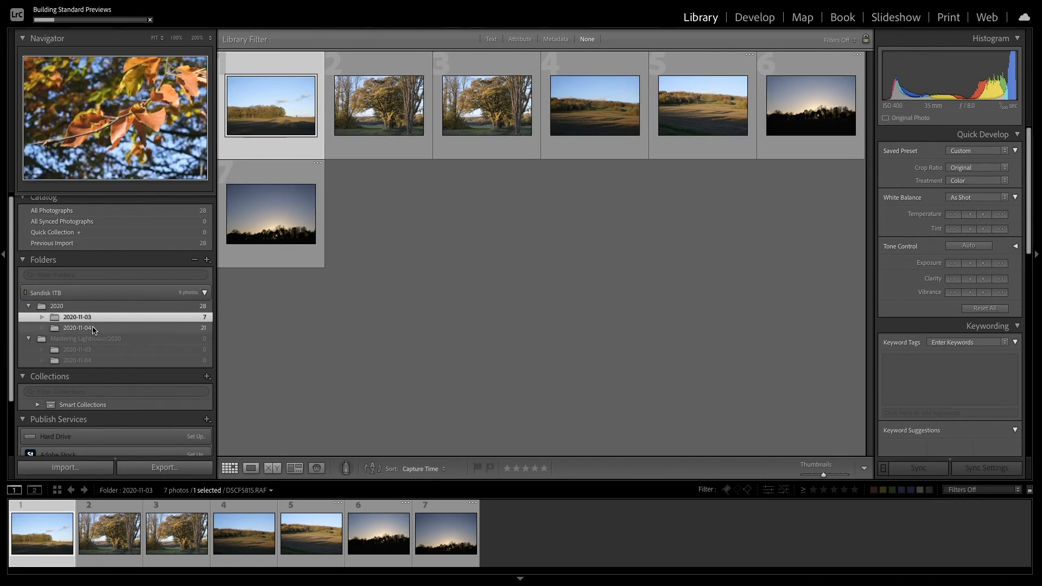
pyautogui.click(77, 328)
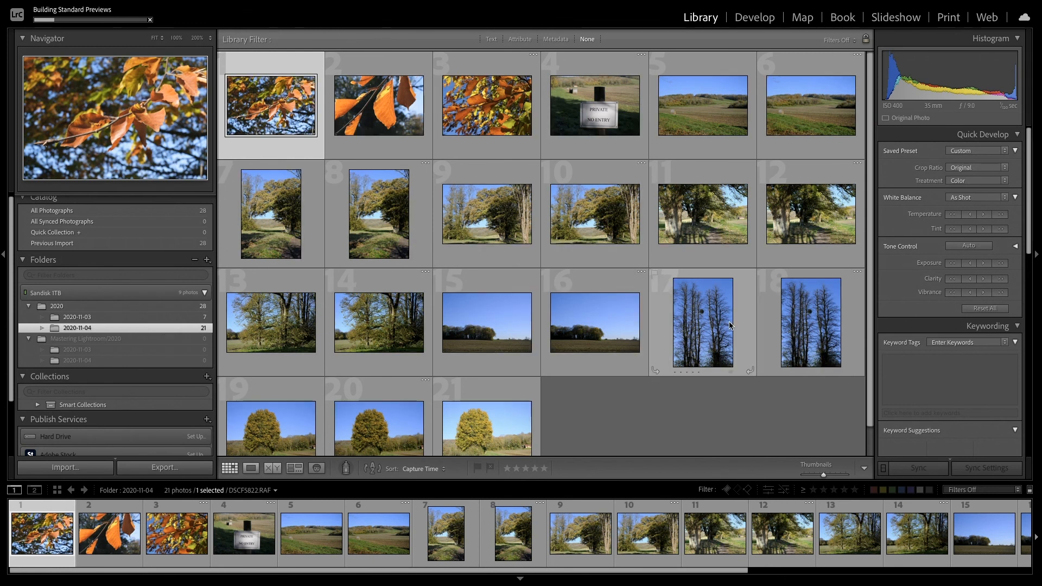
pyautogui.moveTo(741, 339)
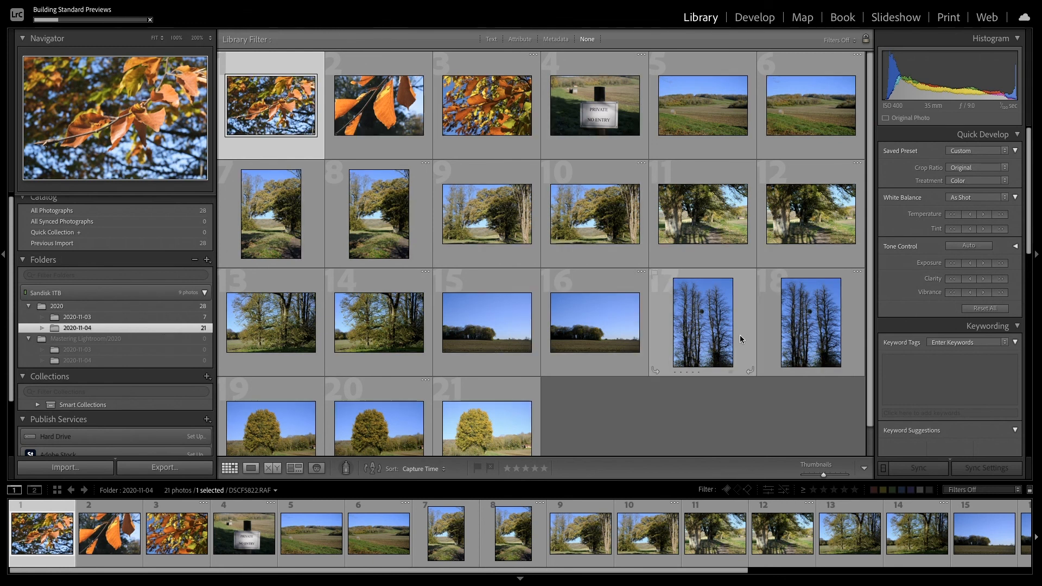